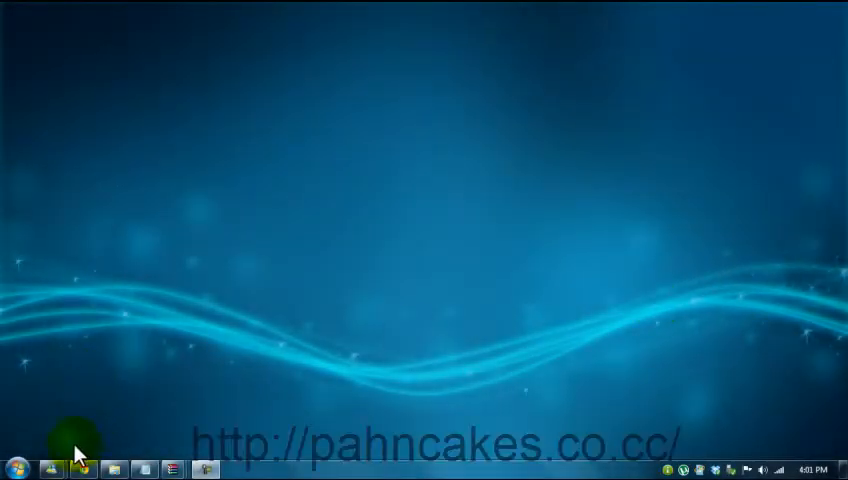
mouse_move(98, 410)
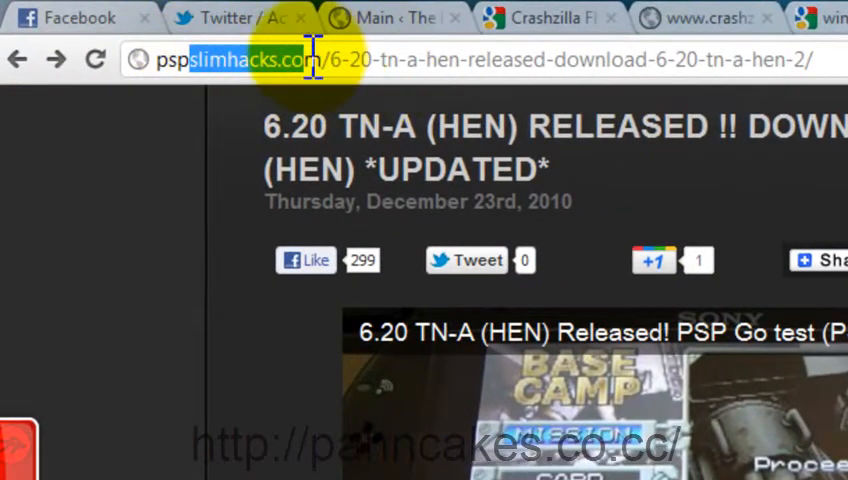
mouse_move(290, 120)
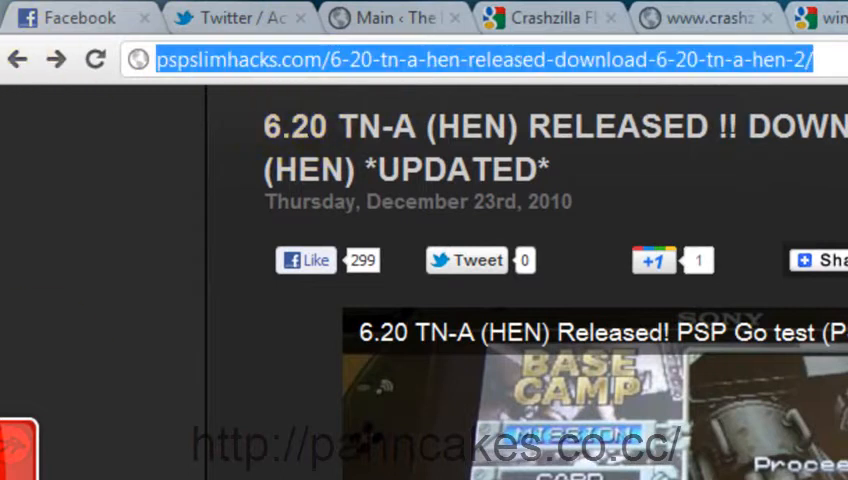
Step: Scroll the 6.20 TN-A HEN release page down to its Download section
scroll("down", 3)
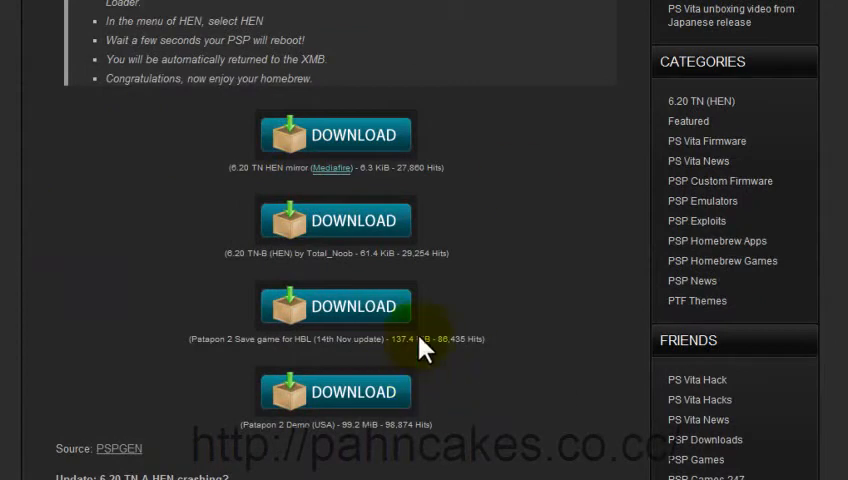
mouse_move(348, 234)
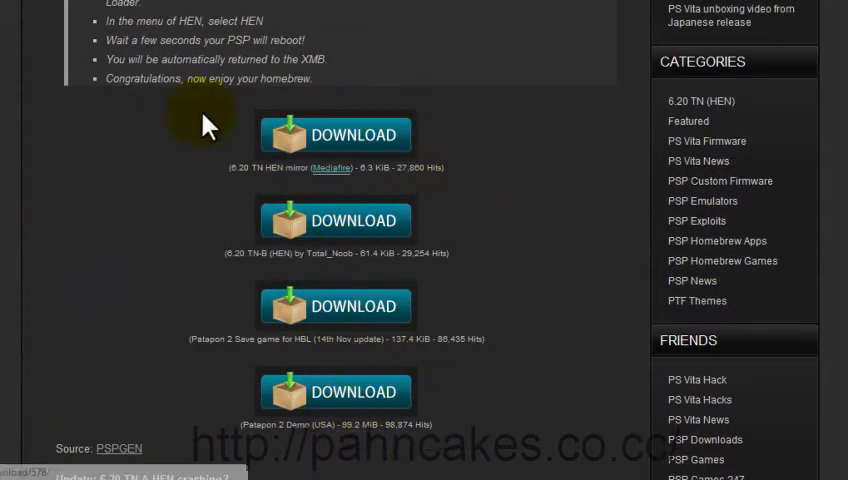
mouse_move(470, 364)
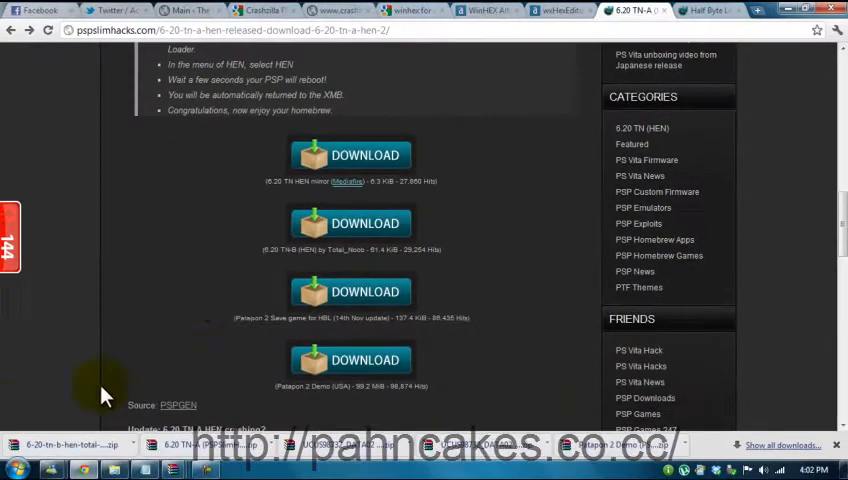
mouse_move(198, 306)
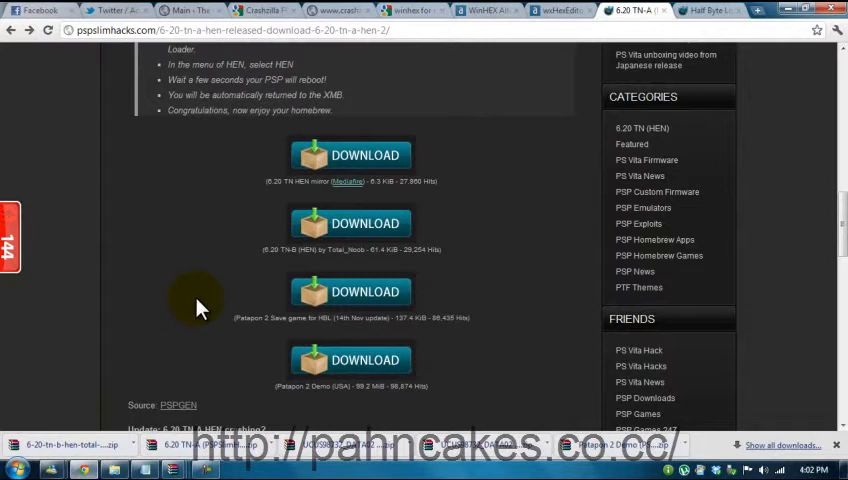
mouse_move(150, 404)
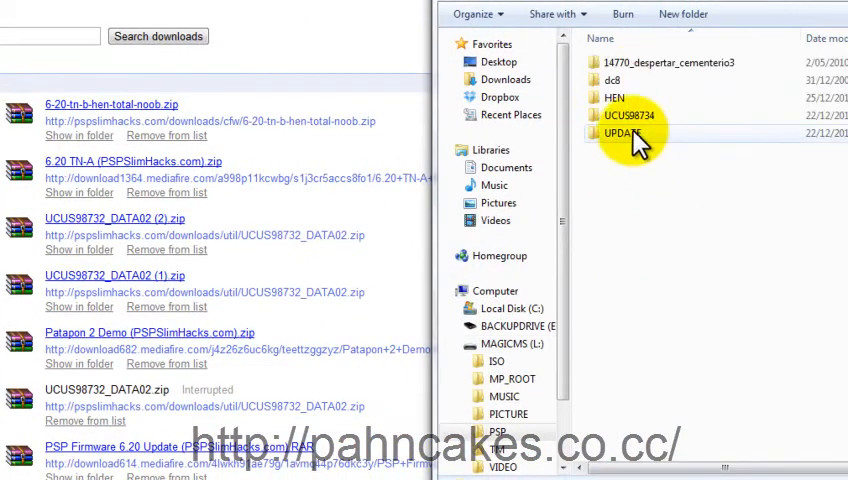
Step: Copy the UCUS98732_DATA02 save from its downloaded archive into the memory stick's PSP\SAVEDATA folder
double_click(620, 132)
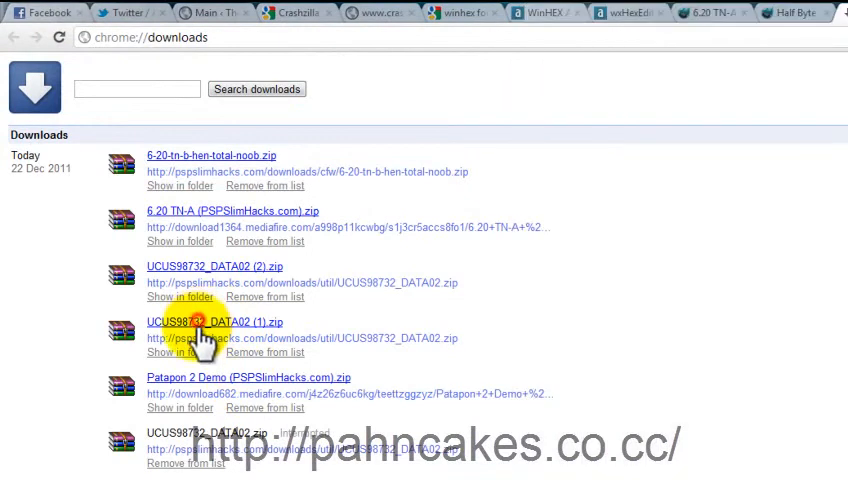
left_click(216, 320)
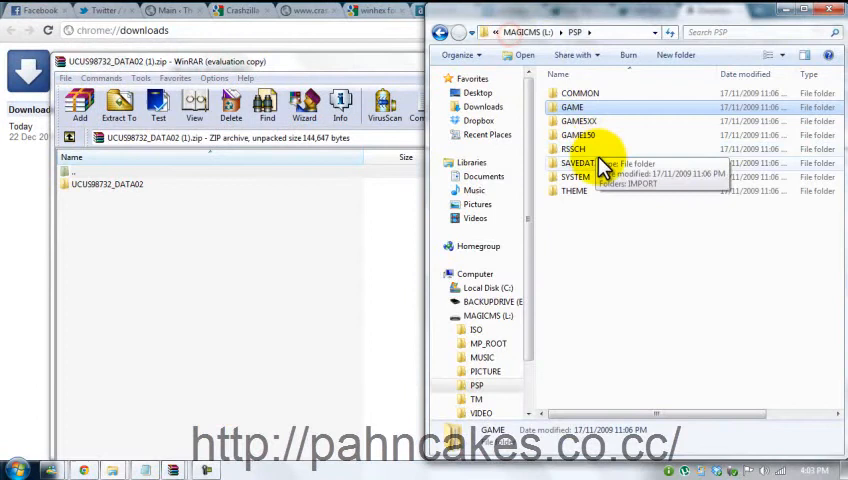
double_click(580, 164)
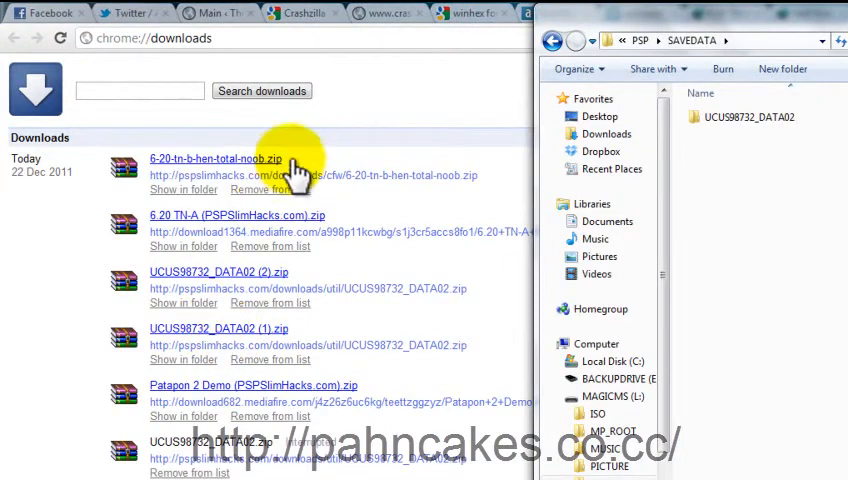
mouse_move(220, 216)
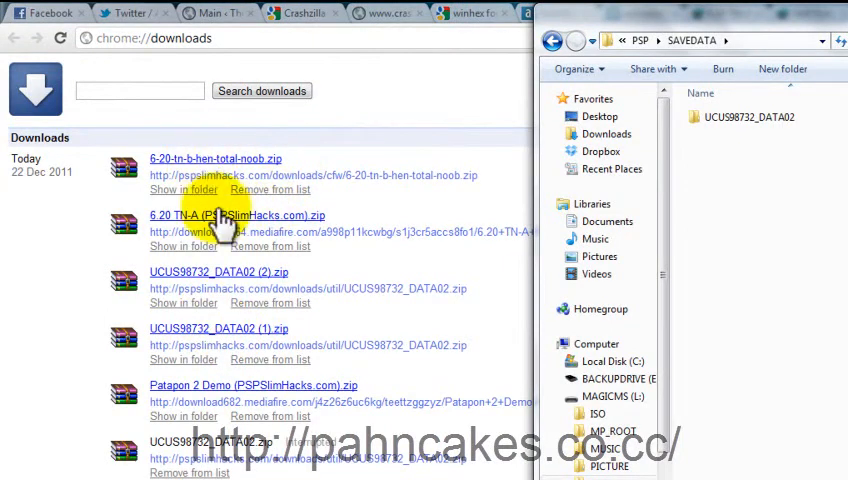
Step: Copy the HEN folder from the HEN archive into PSP\GAME, merging with the existing folder
double_click(216, 158)
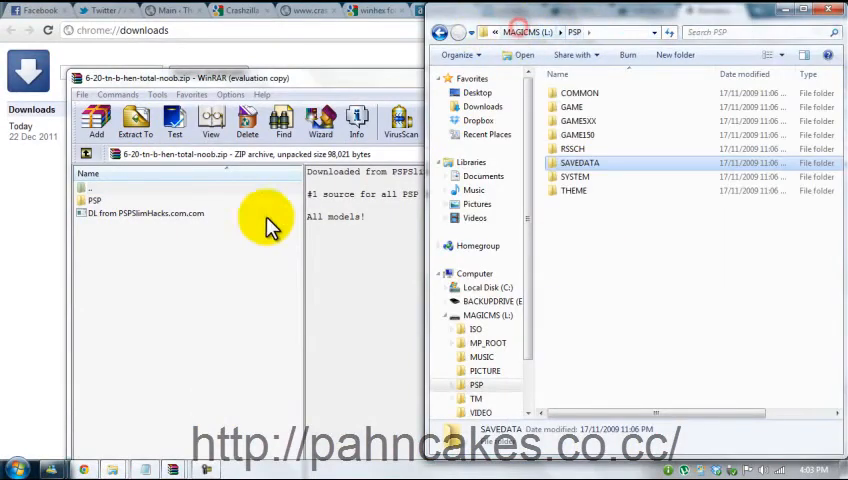
double_click(96, 192)
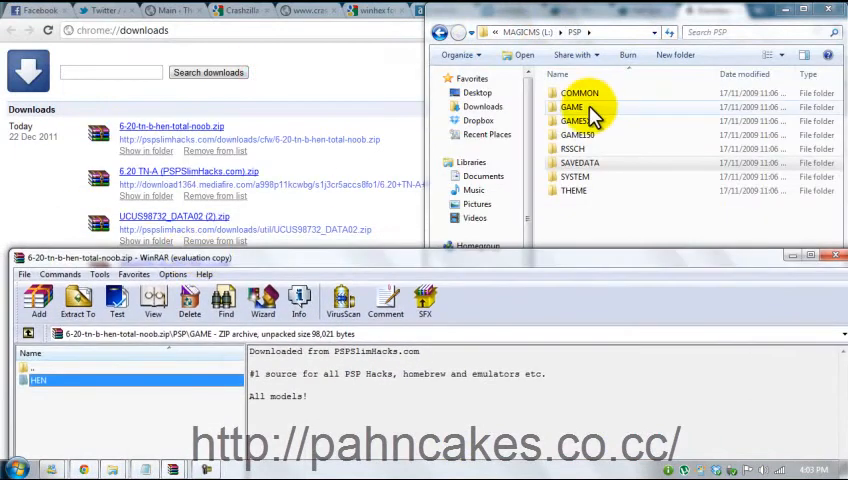
double_click(572, 108)
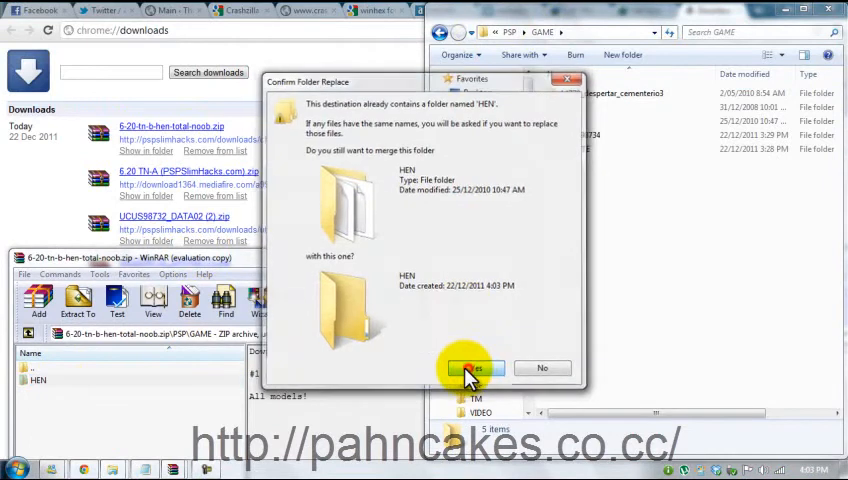
left_click(470, 368)
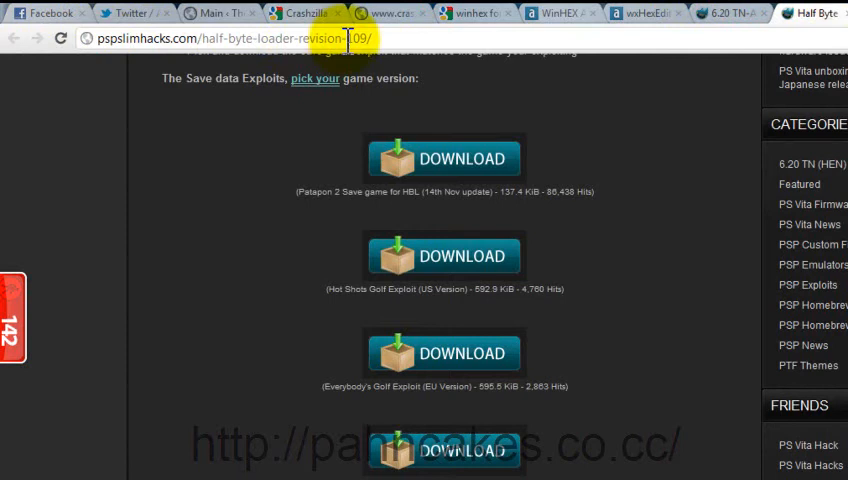
mouse_move(372, 292)
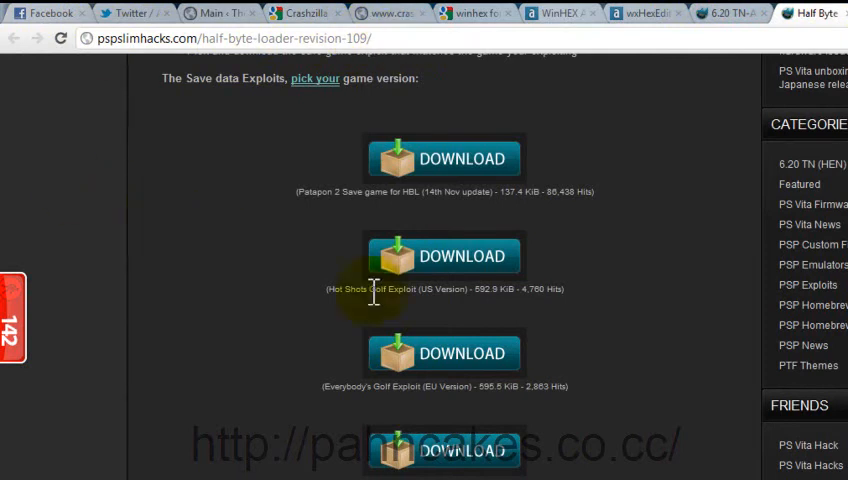
mouse_move(596, 316)
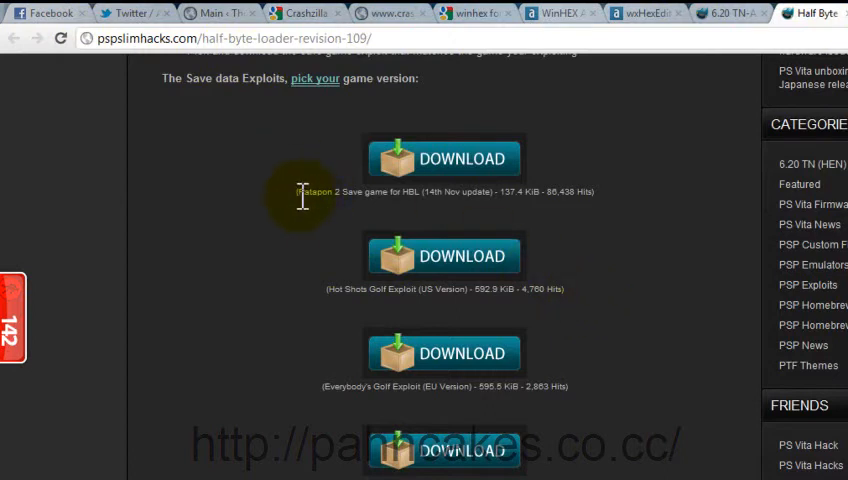
Step: Select text on the Half-Byte Loader revision 109 page near the Save Data Exploits section
left_click_drag(296, 192, 492, 192)
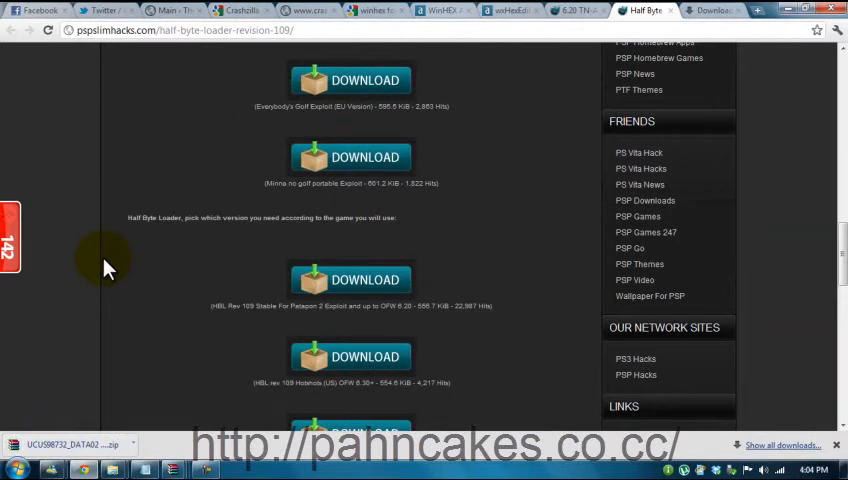
Step: Download the HBL Rev 109 Stable build for the Patapon 2 exploit
scroll("down", 3)
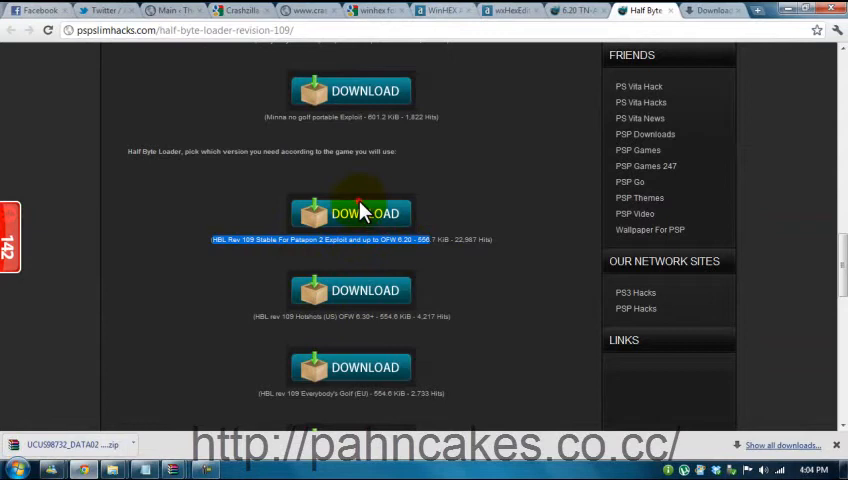
left_click(352, 212)
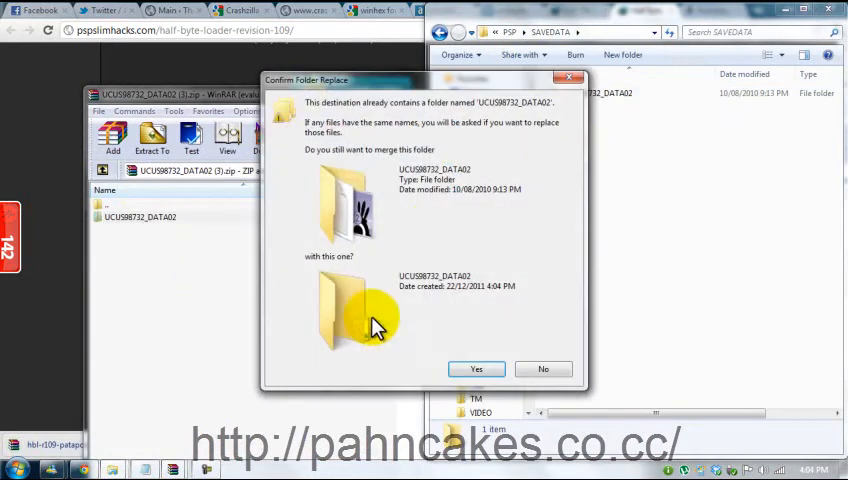
Step: Confirm replacing the existing UCUS98732_DATA02 save folder in PSP\SAVEDATA
left_click(476, 368)
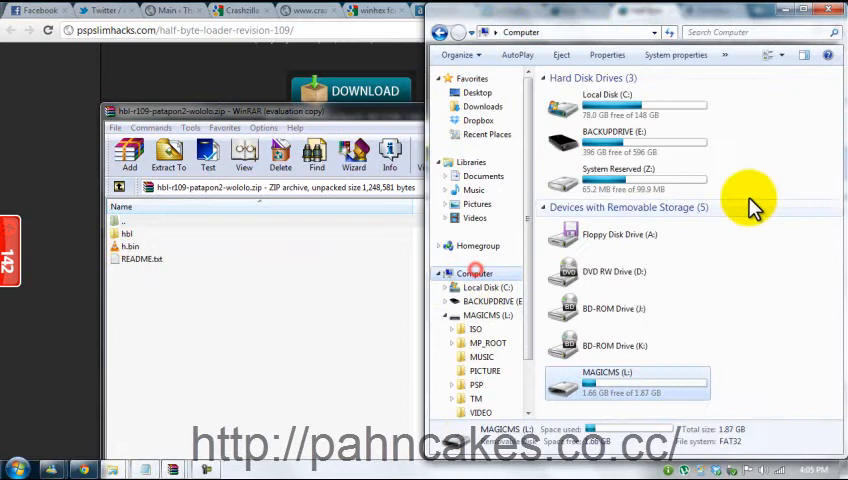
Step: Open the MAGICMS (L:) memory stick drive in Explorer
double_click(628, 382)
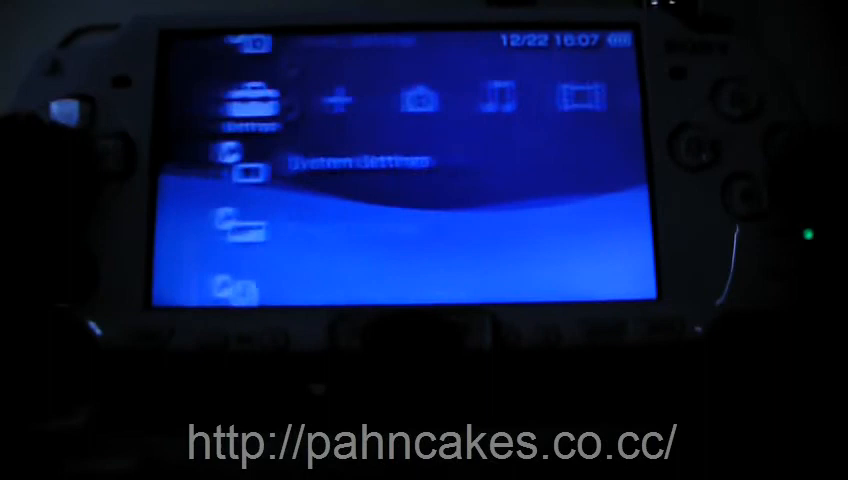
Step: Move right through the PSP's XMB home menu
key("right")
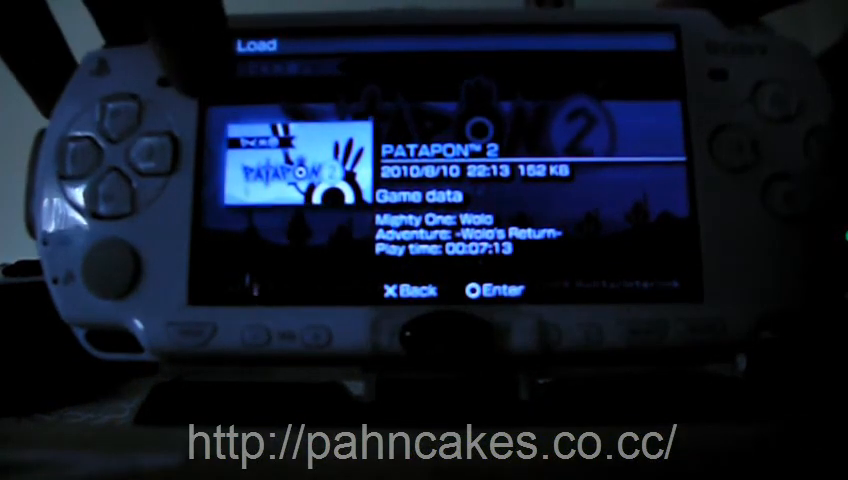
Step: Load the Patapon 2 exploit save game data from the Load menu
left_click(480, 288)
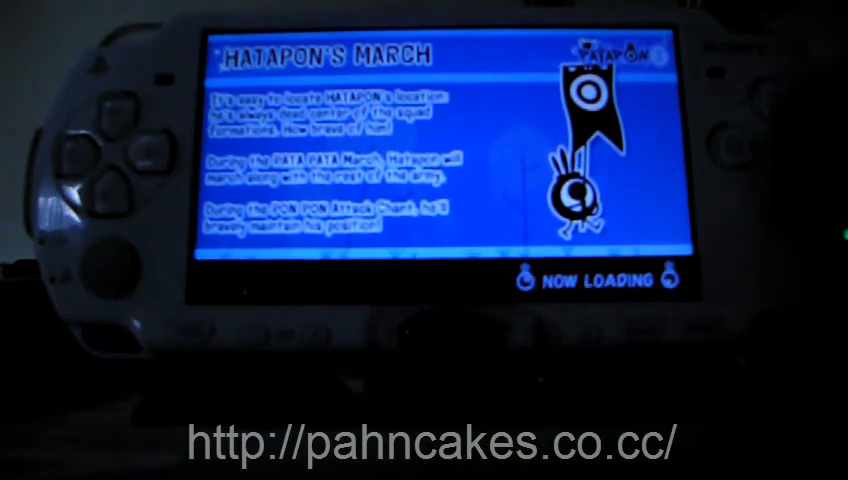